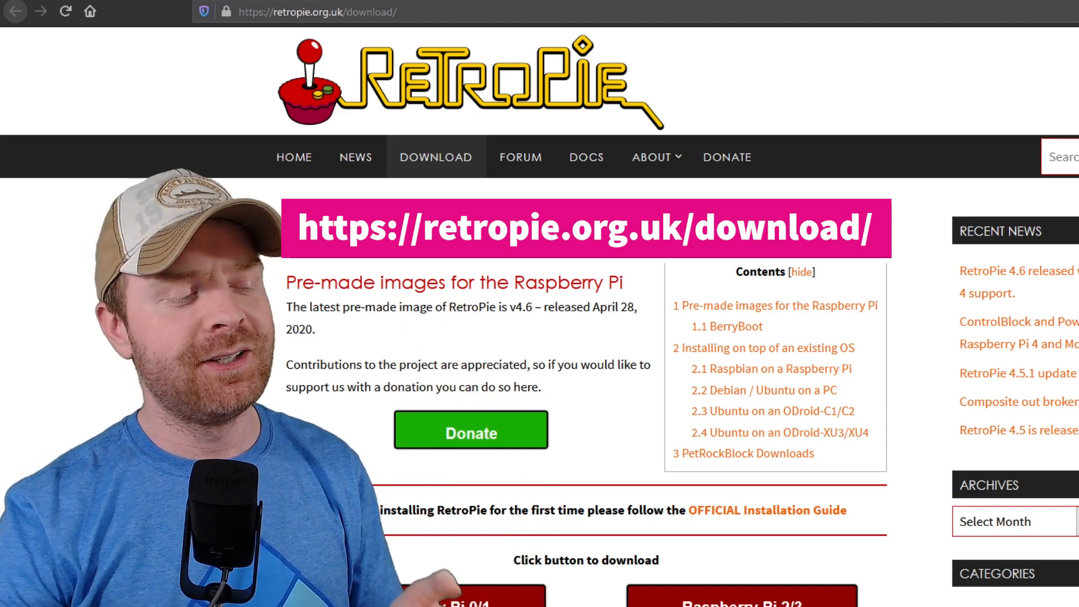
Download the RetroPie image for Raspberry Pi 4 from the download page
scroll(down, 3)
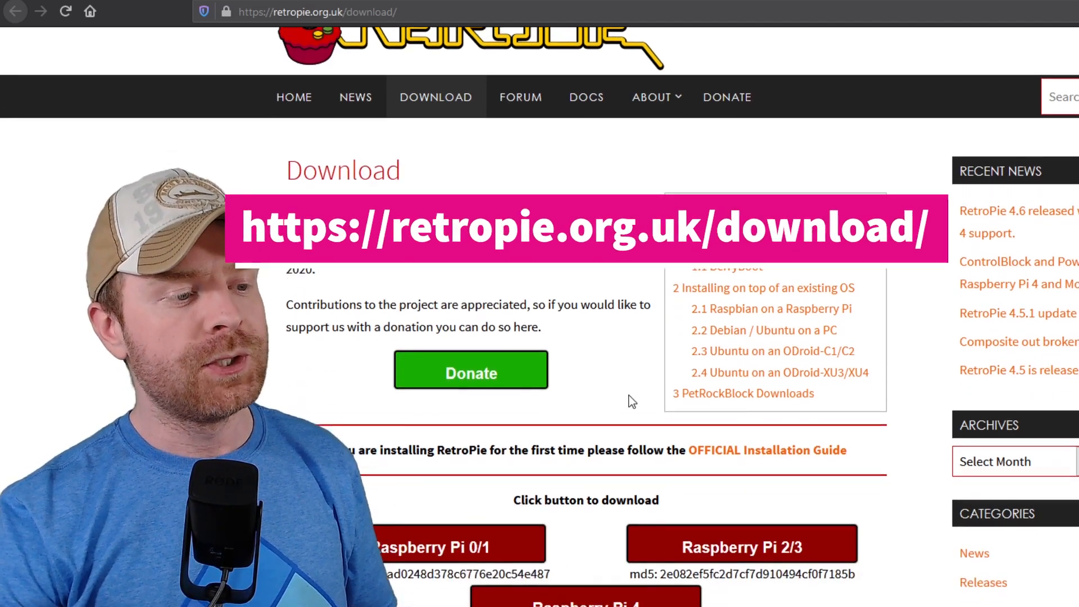
scroll(down, 3)
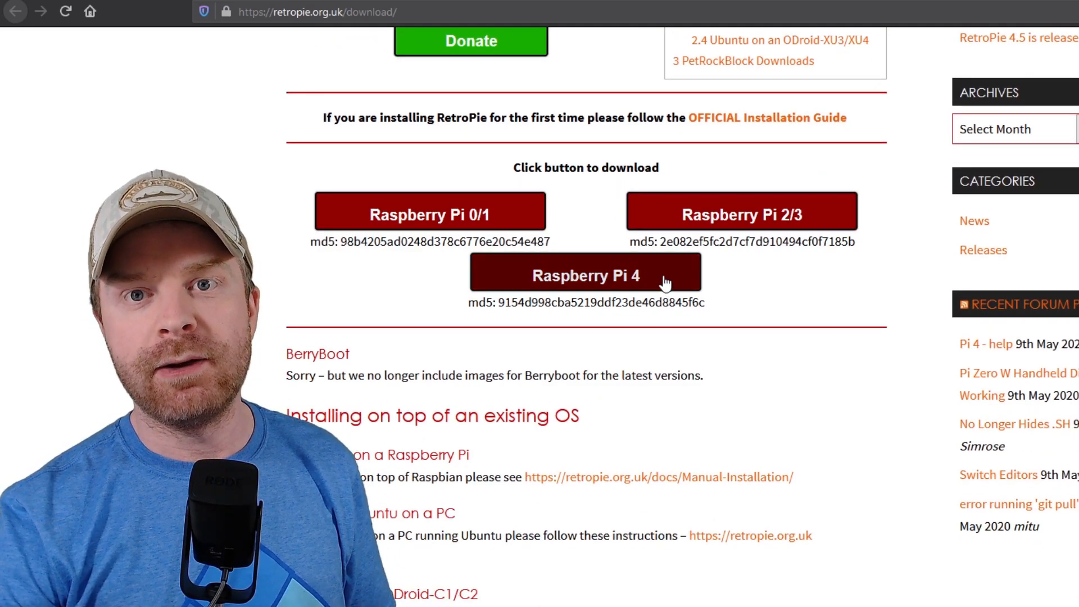
click(585, 274)
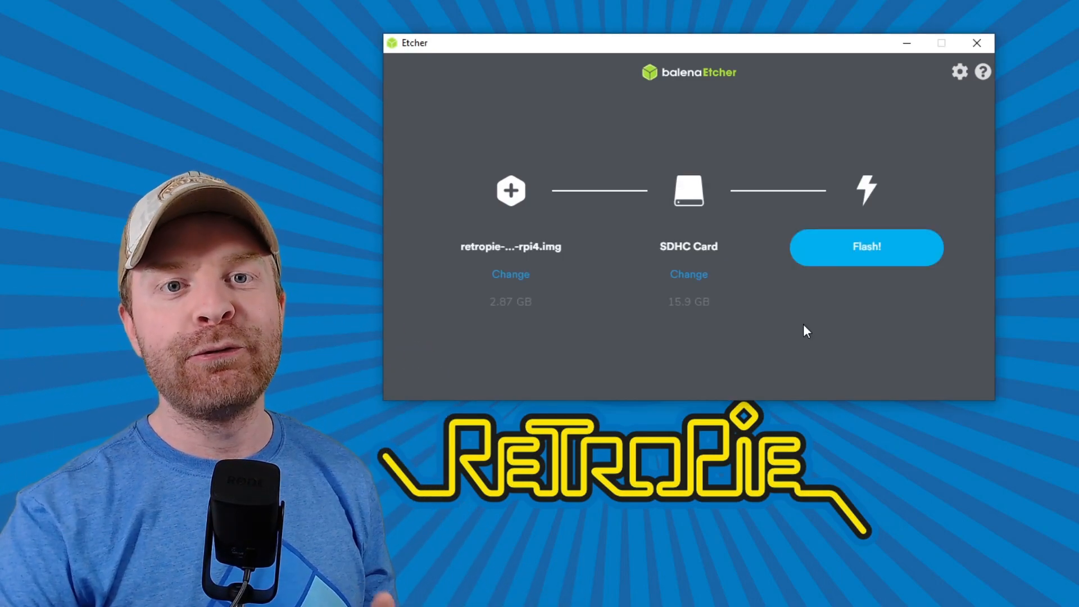
mouse_move(793, 331)
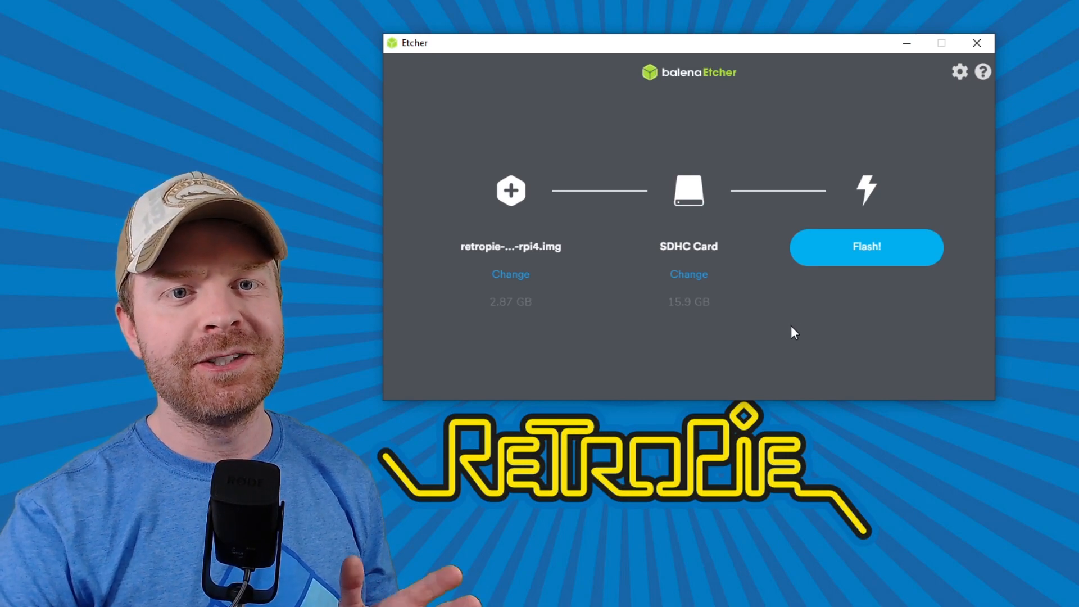
Select the 15.9 GB SDHC card as target and flash the RetroPie image onto it
click(689, 275)
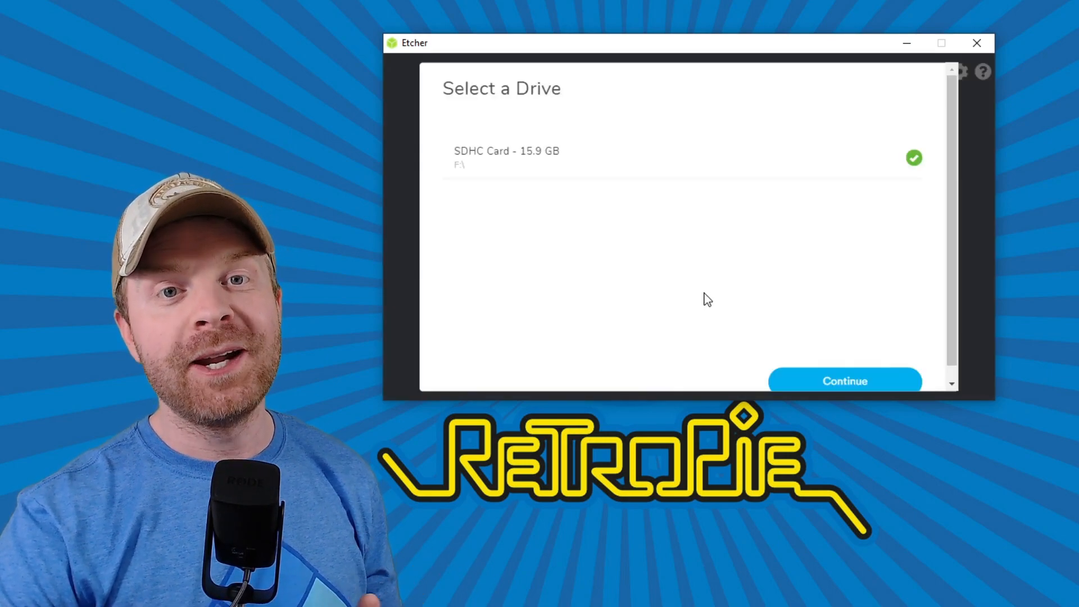
click(845, 380)
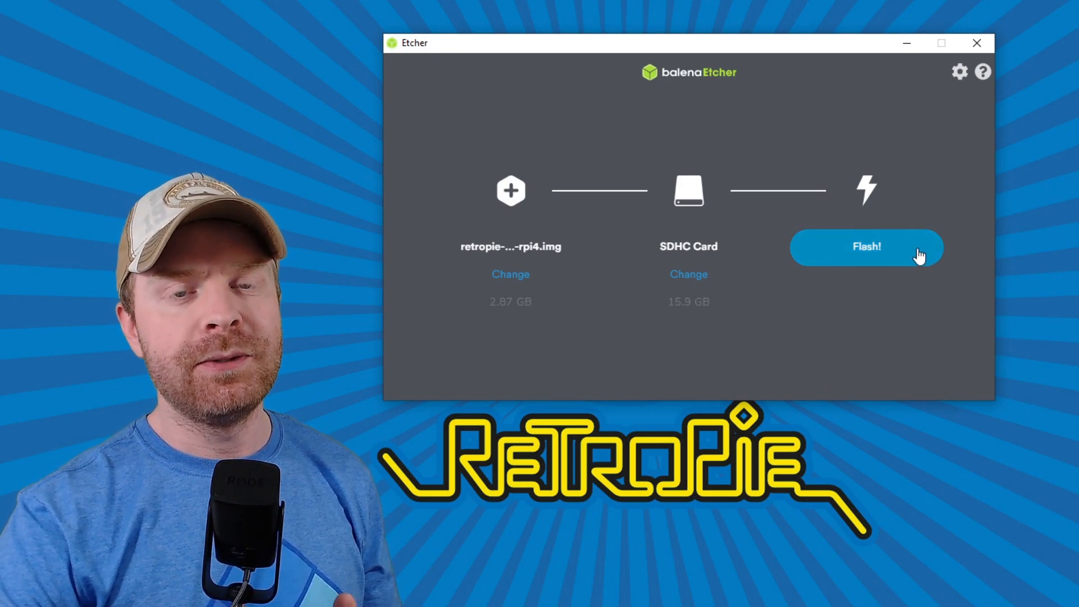
click(867, 247)
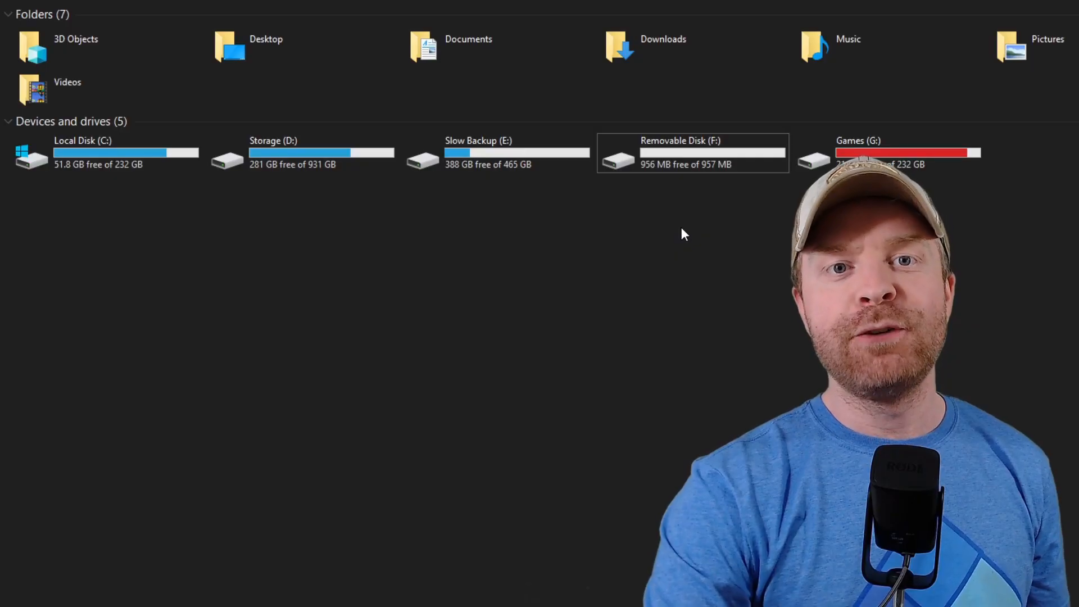
Quick-format Removable Disk (F:) as FAT32, accepting the erase warning
right_click(692, 156)
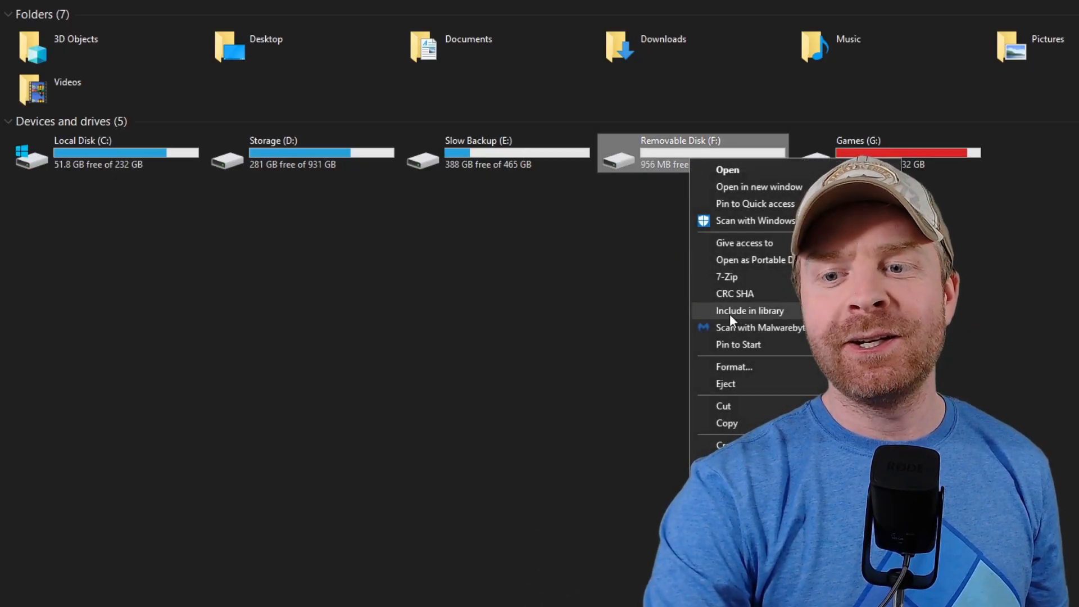
click(734, 367)
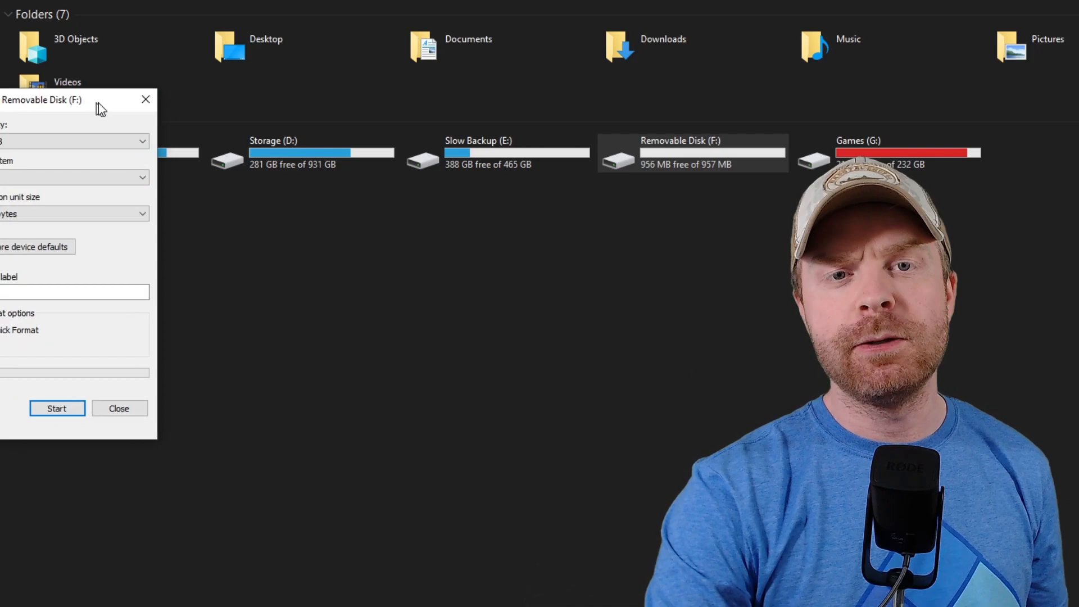
click(322, 203)
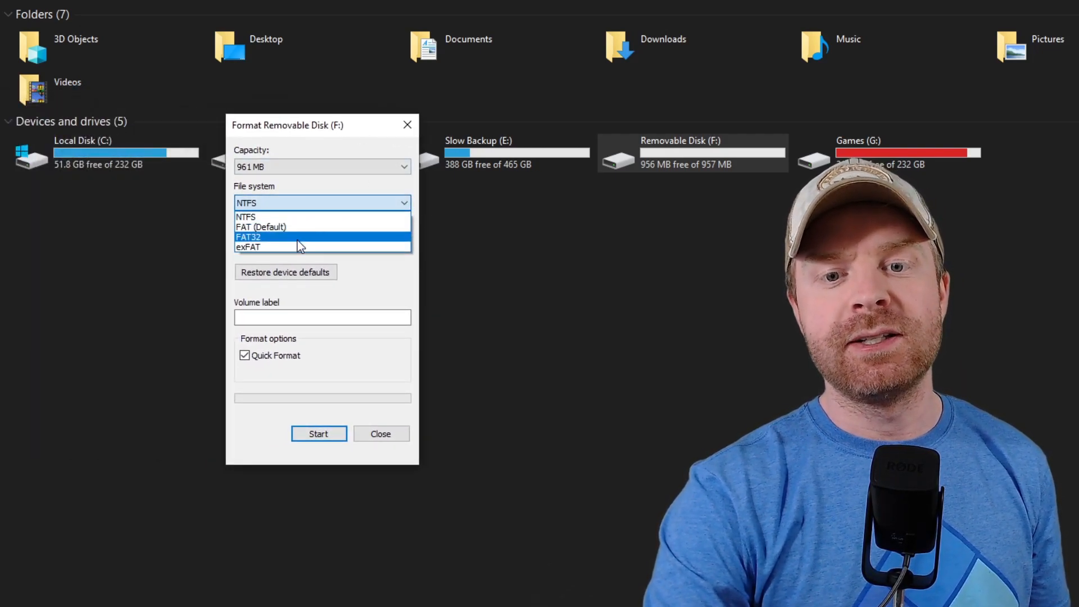
click(261, 236)
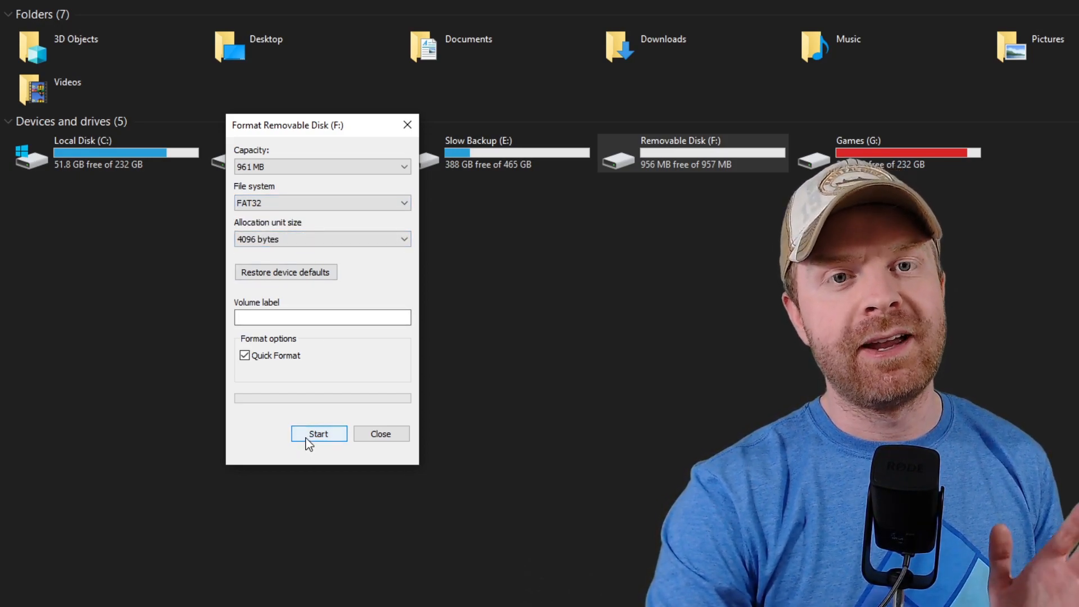
click(319, 434)
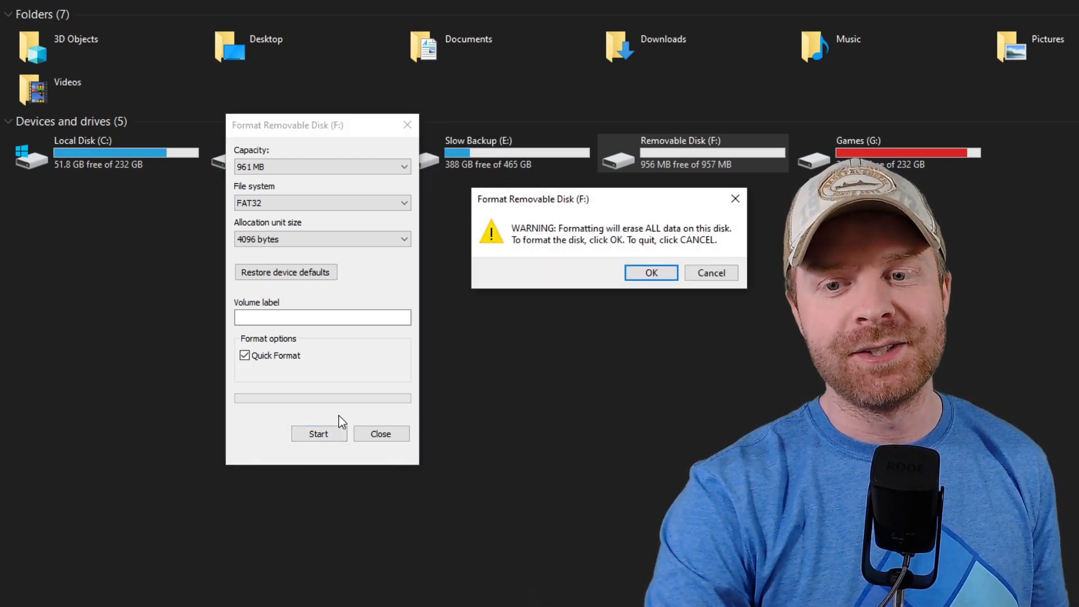
click(651, 272)
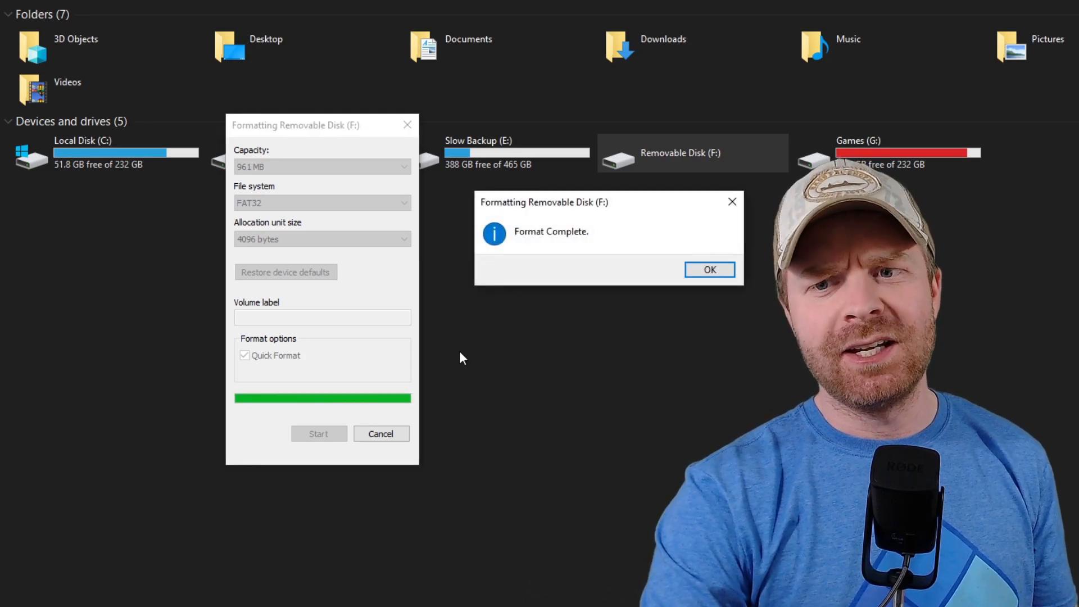
mouse_move(511, 402)
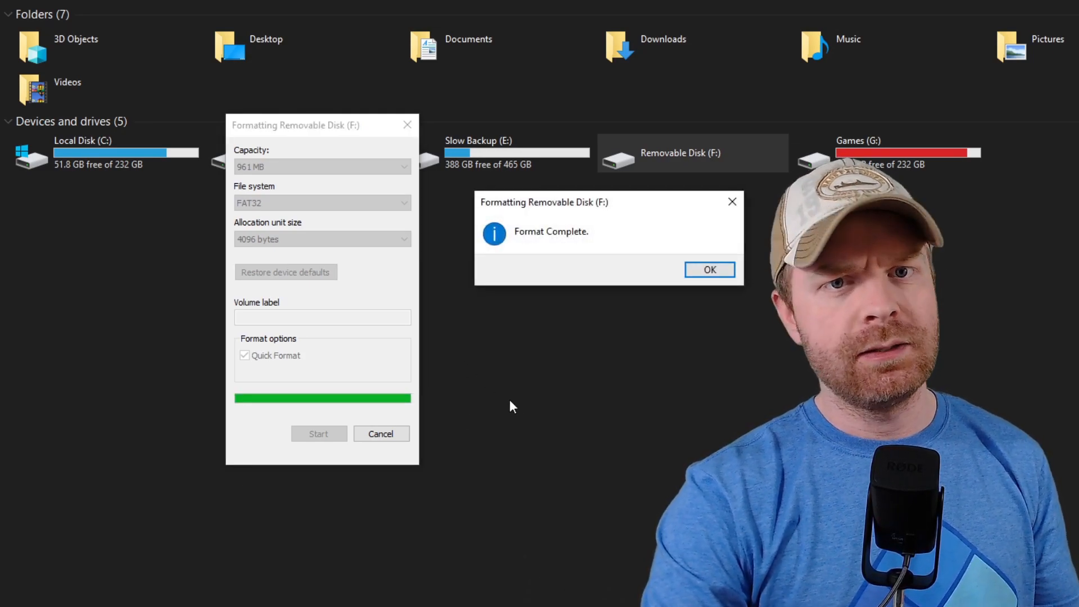
click(710, 270)
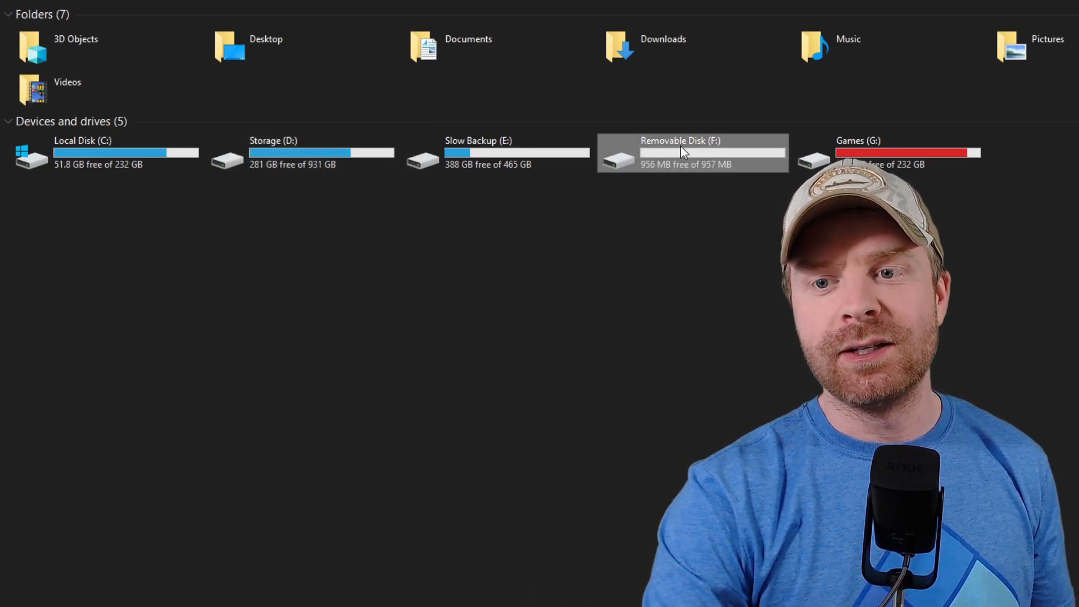
Create a new folder on the removable disk and begin naming it 're…'
double_click(683, 153)
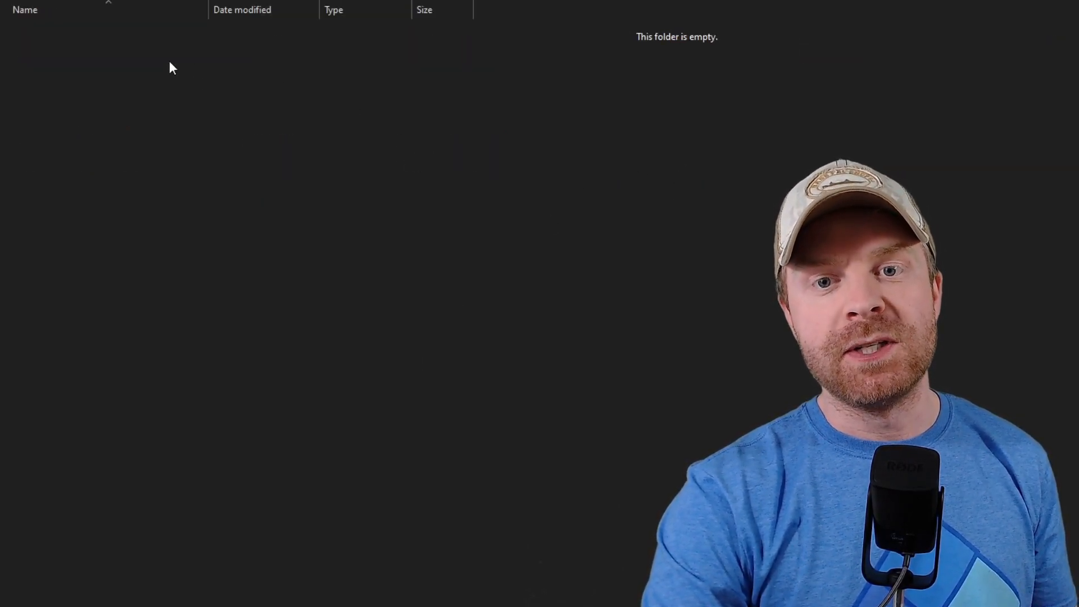
right_click(173, 68)
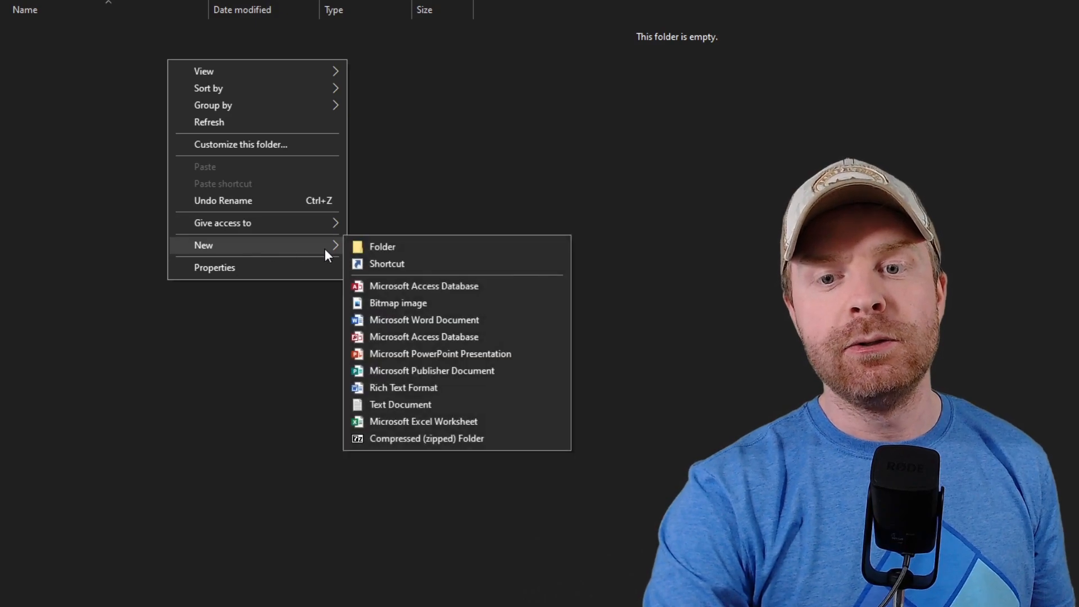
click(382, 246)
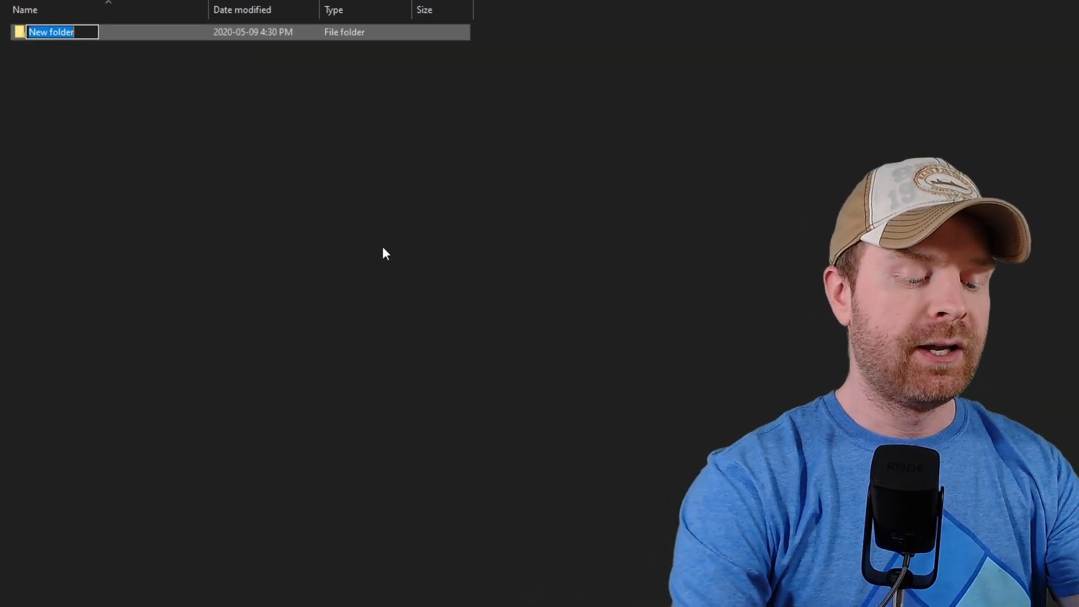
text(re)
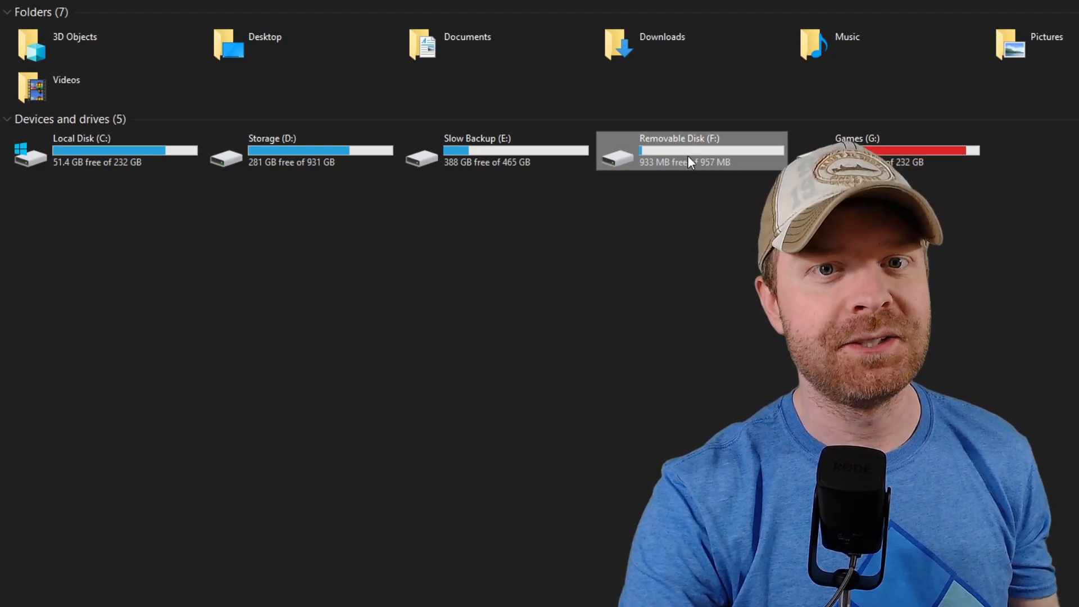
Browse into Removable Disk (F:) > retropie > roms to show the per-system folders
double_click(687, 152)
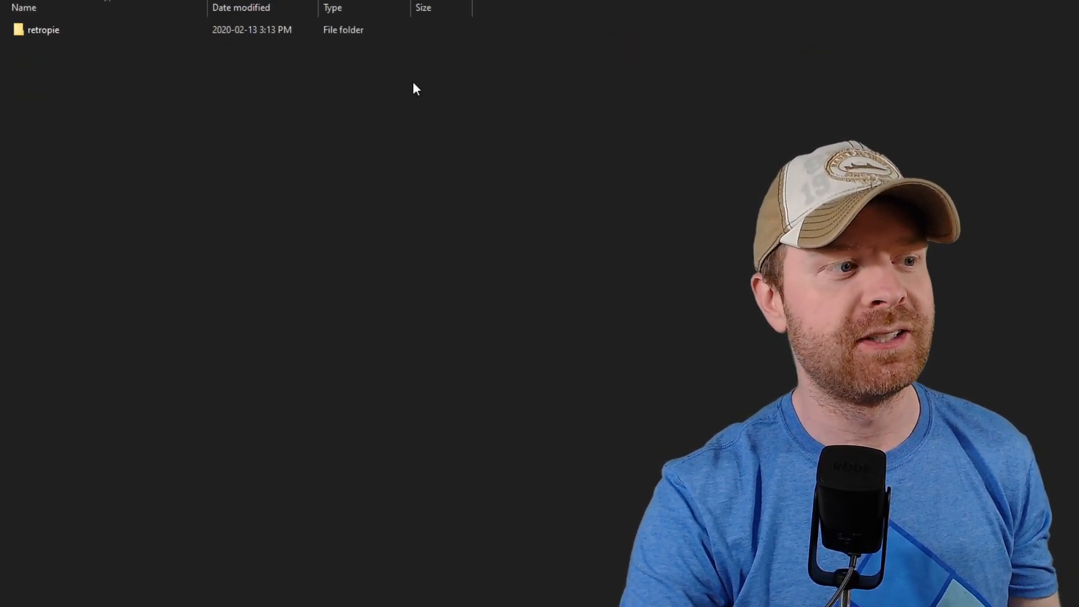
double_click(37, 30)
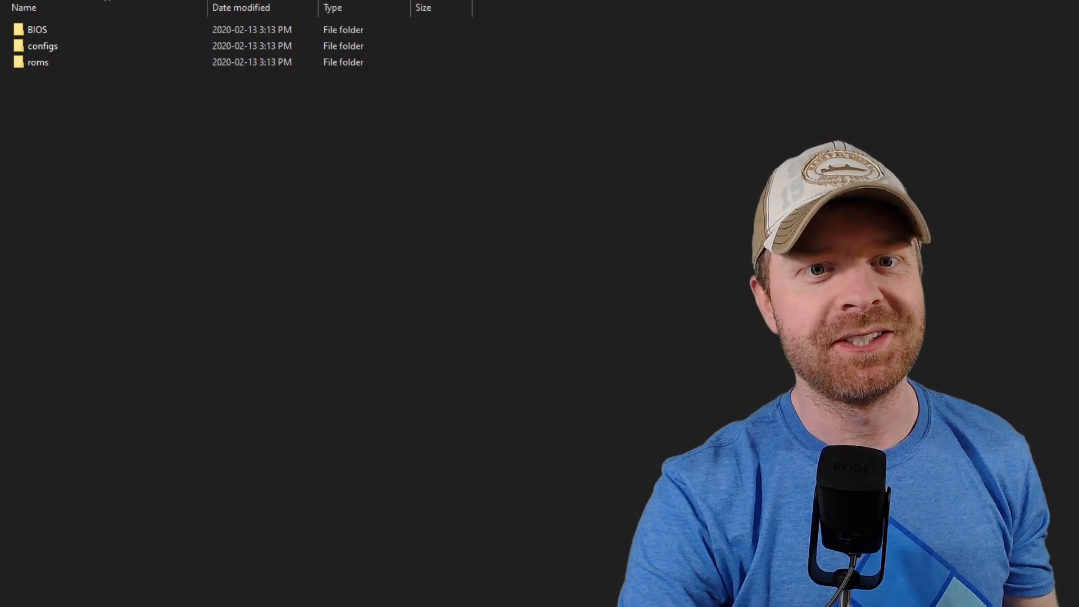
click(37, 61)
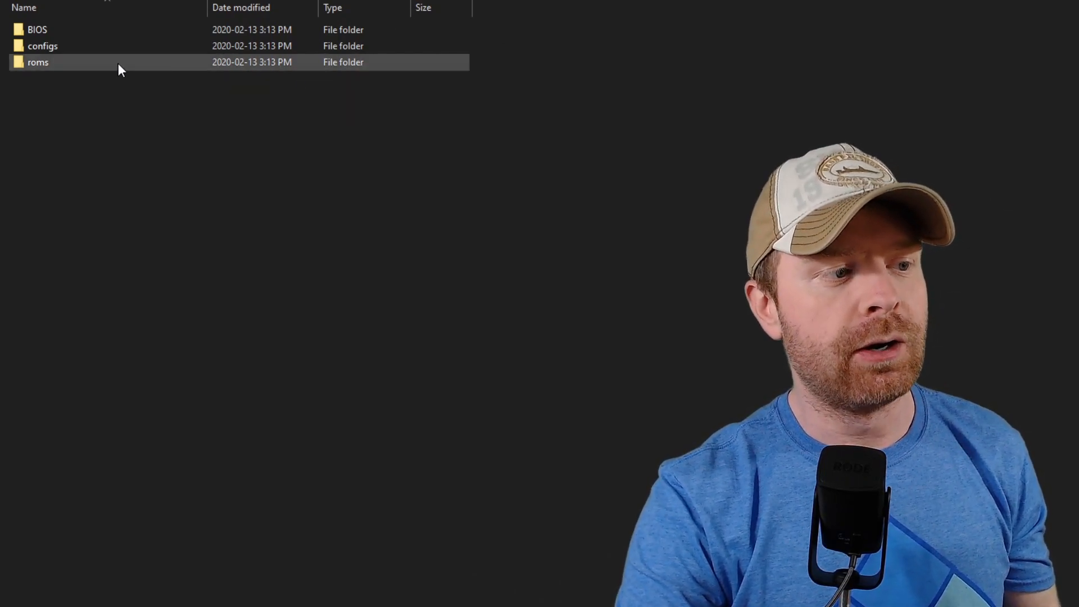
double_click(38, 61)
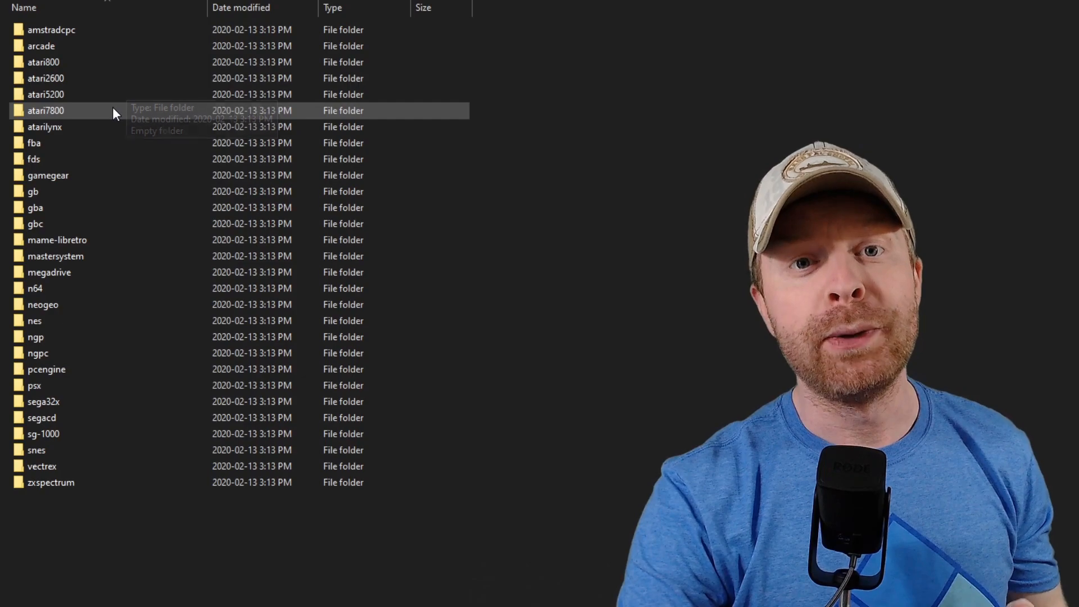
mouse_move(131, 121)
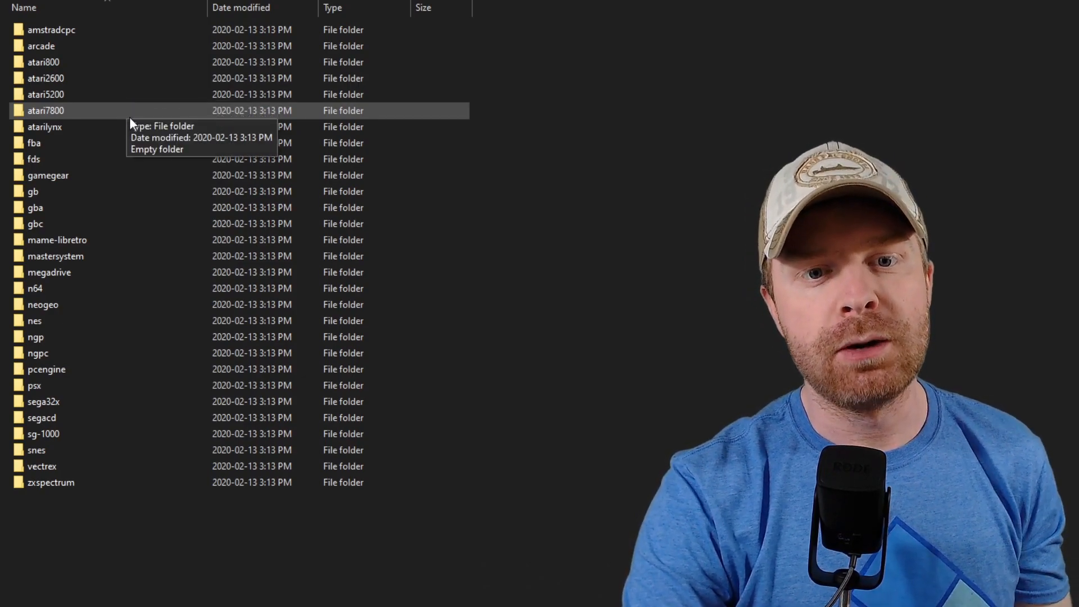
mouse_move(526, 151)
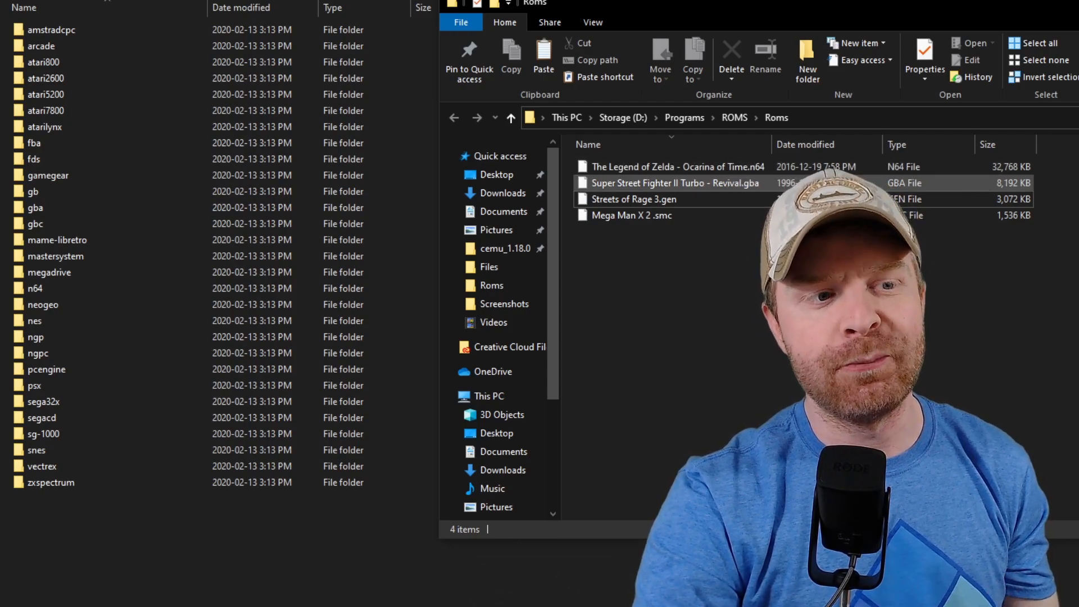
Drag Streets of Rage 3.gen from the Roms window into the megadrive folder
click(650, 199)
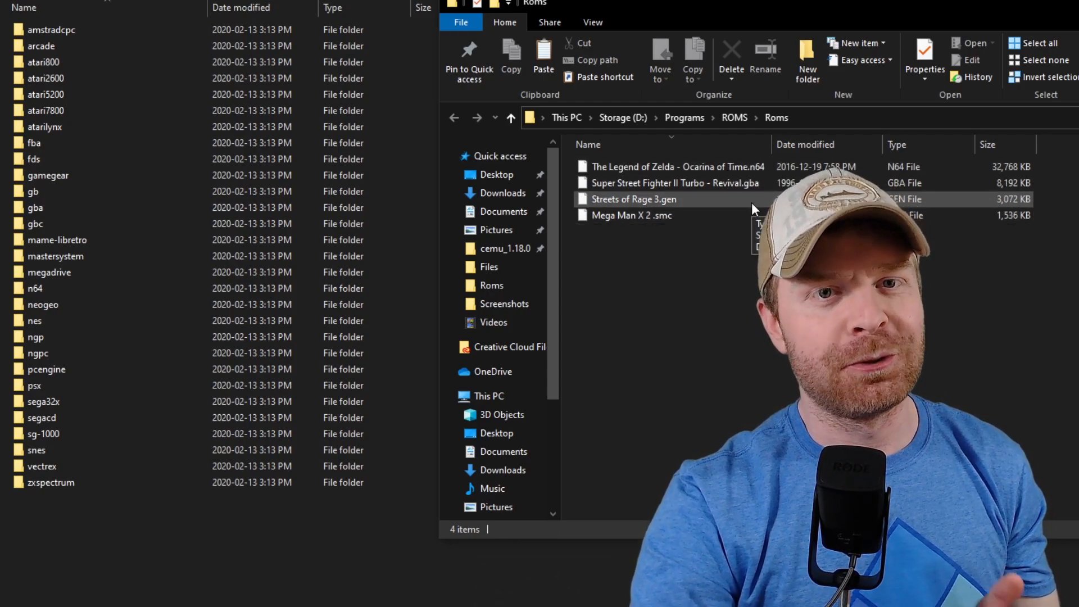
mouse_move(729, 224)
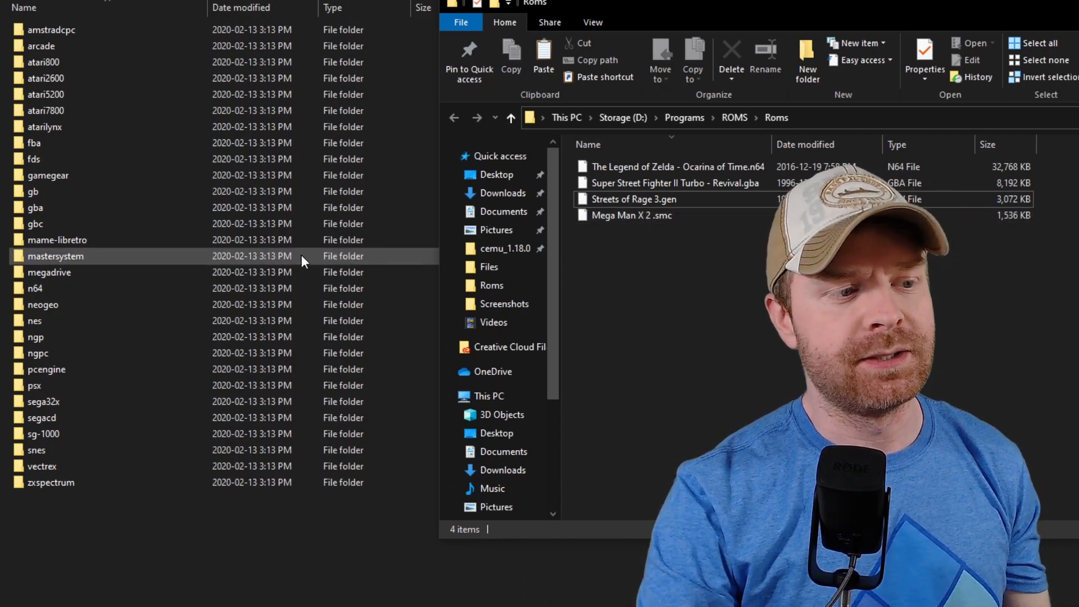
mouse_move(681, 200)
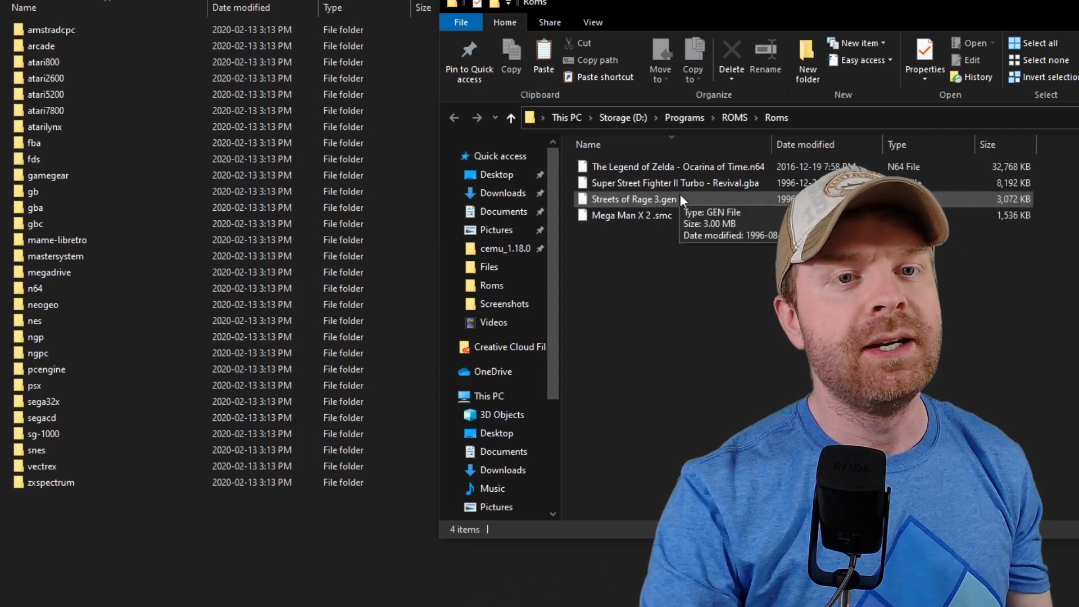
click(634, 199)
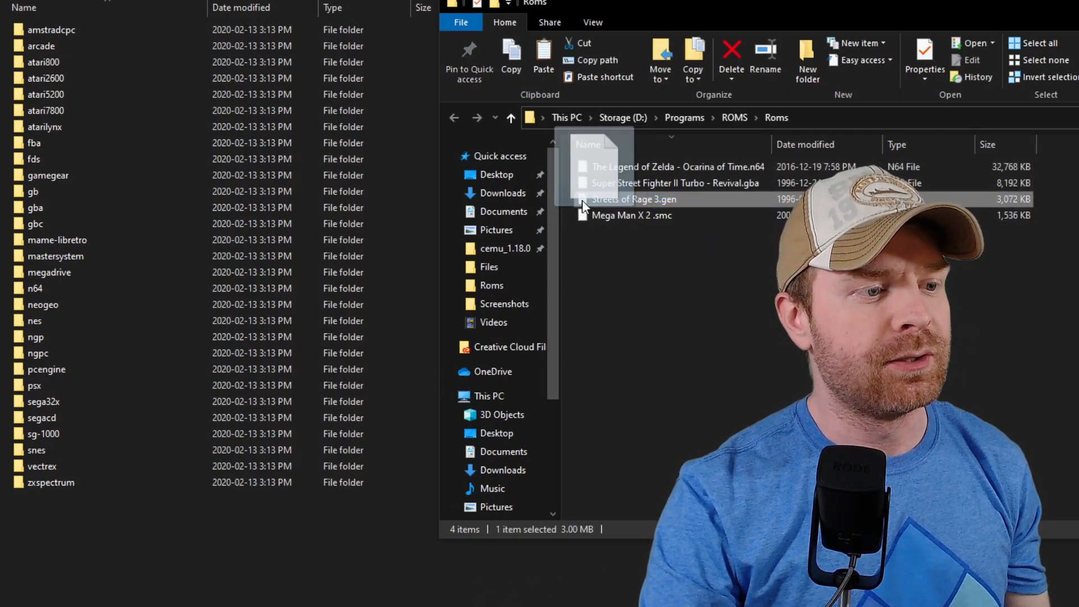
drag(633, 199, 145, 240)
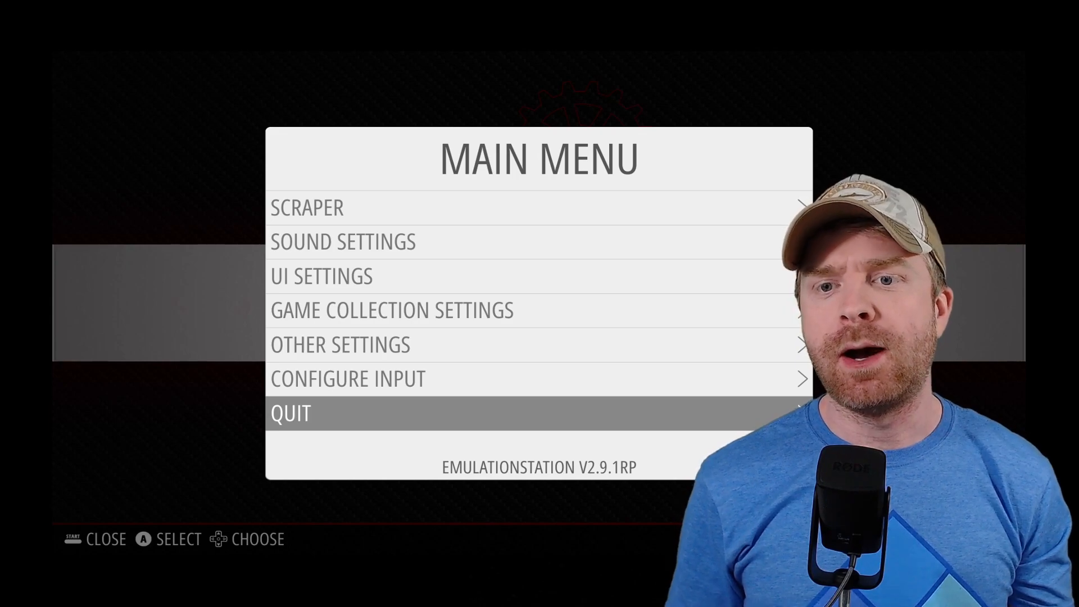
Restart EmulationStation from the Quit menu so the new systems load
click(290, 413)
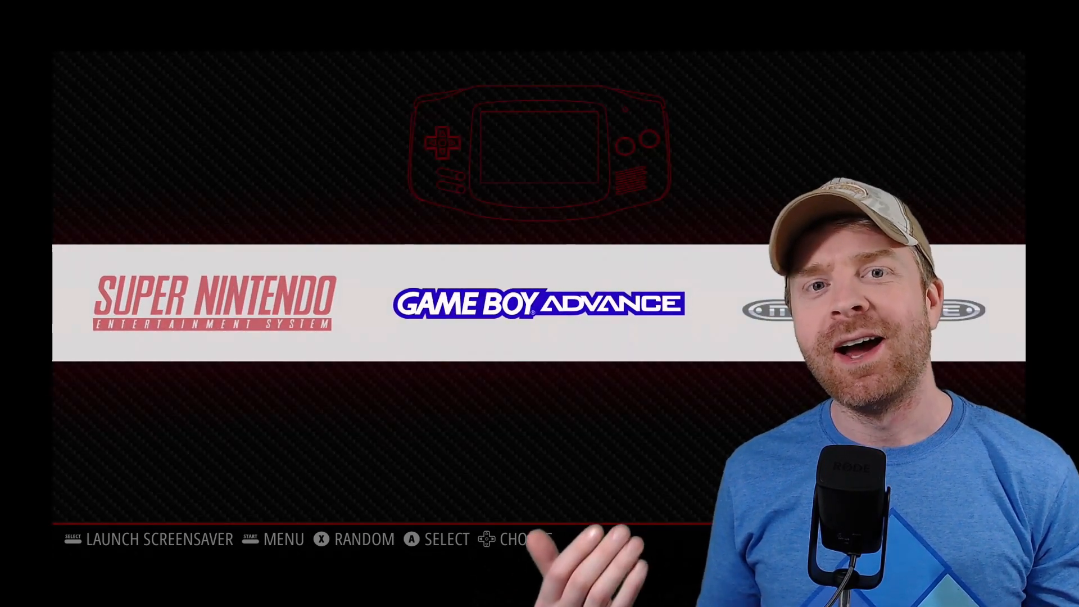
key(Right)
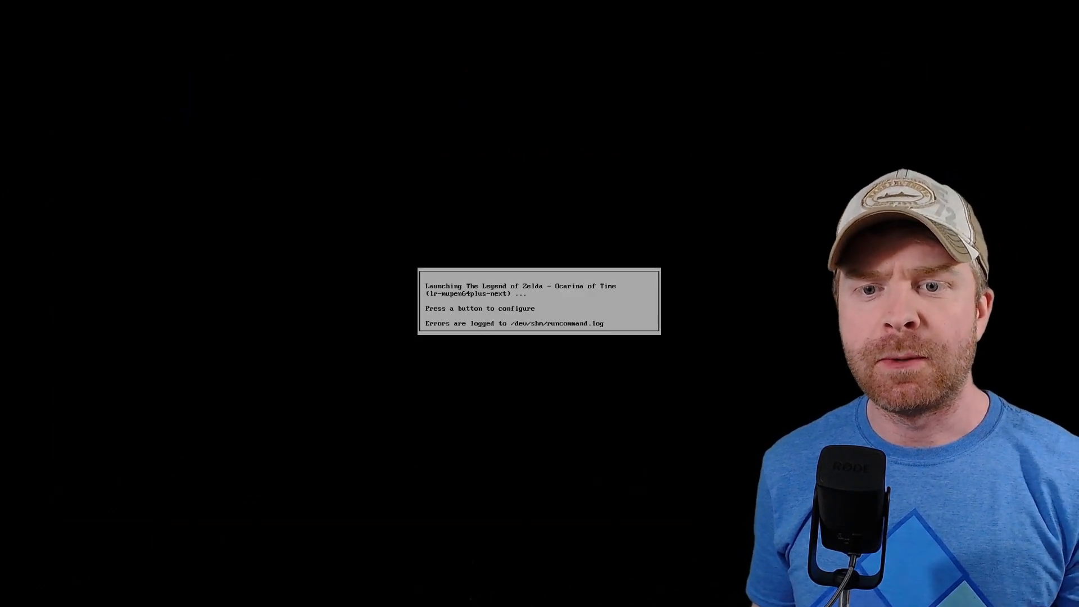
Bring up the runcommand menu for Ocarina of Time and move down to the Launch option
key(enter)
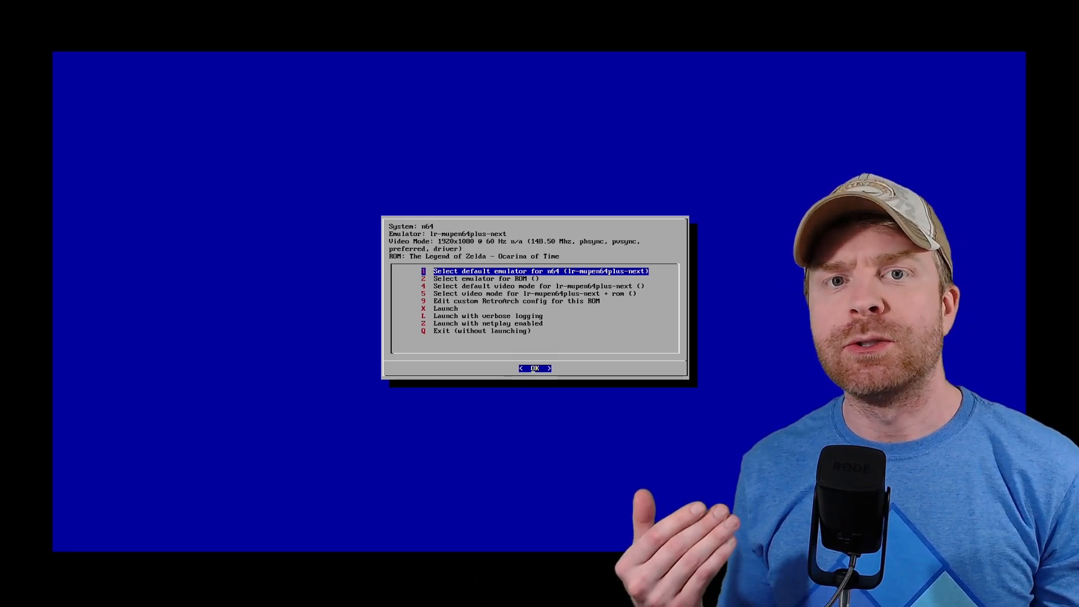
key(Down)
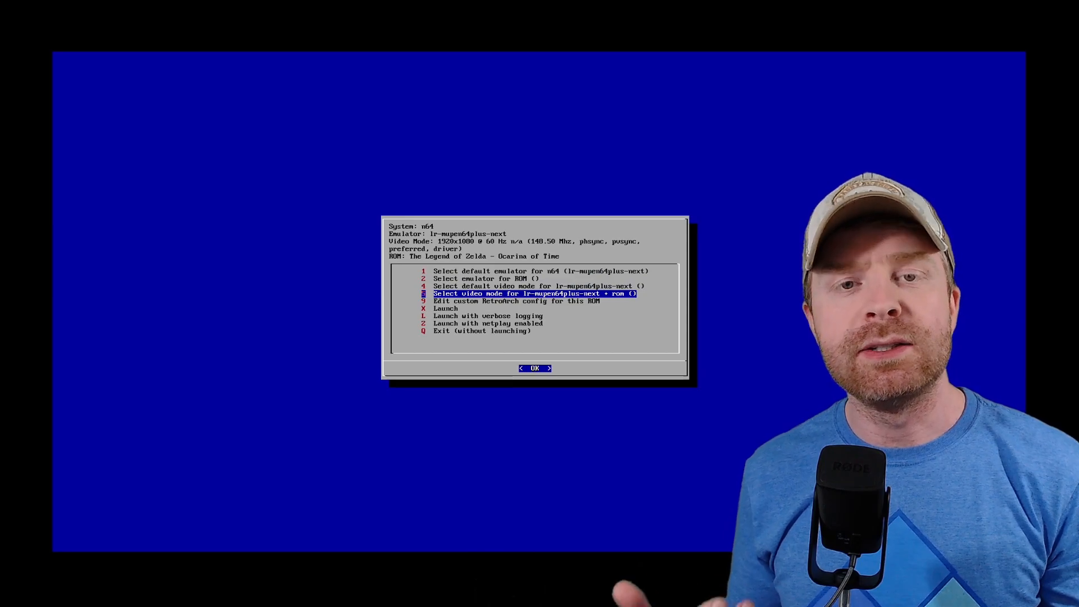
key(Down)
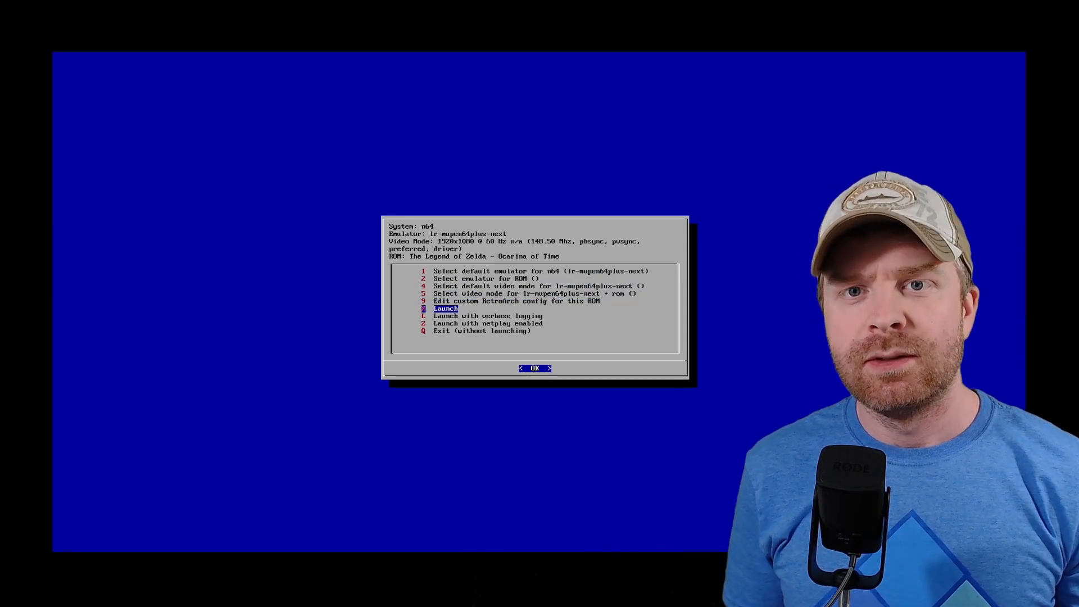